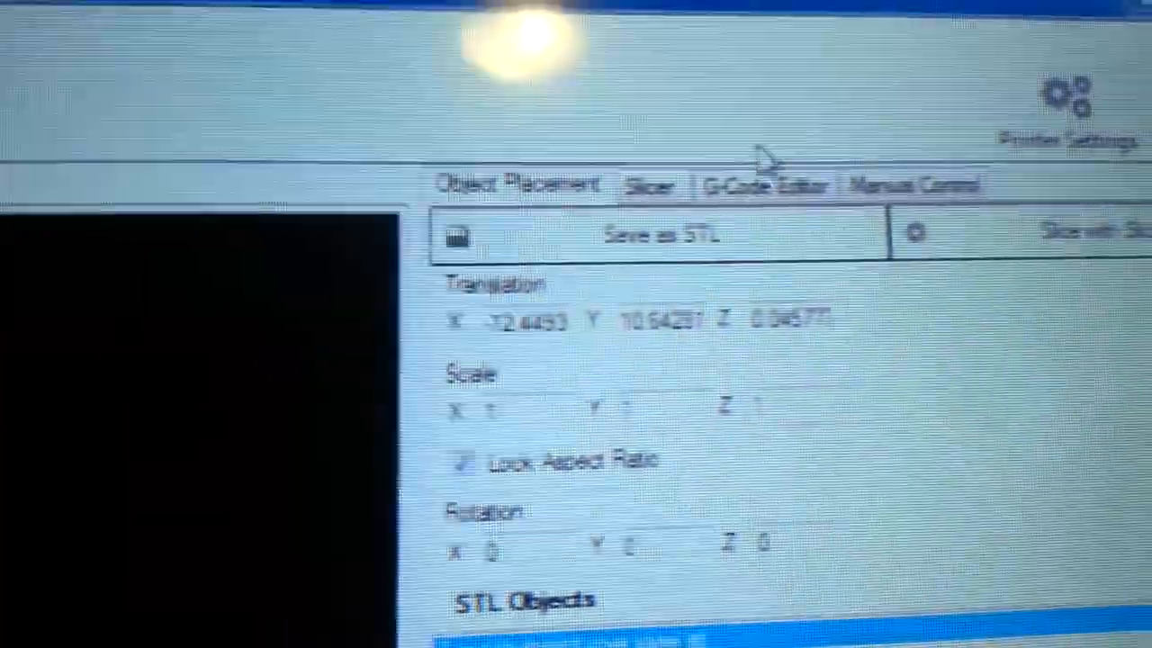
Step: Show the Slic3r slicing options with the Solidoodle printer and 1.75mm filament profiles
click(648, 184)
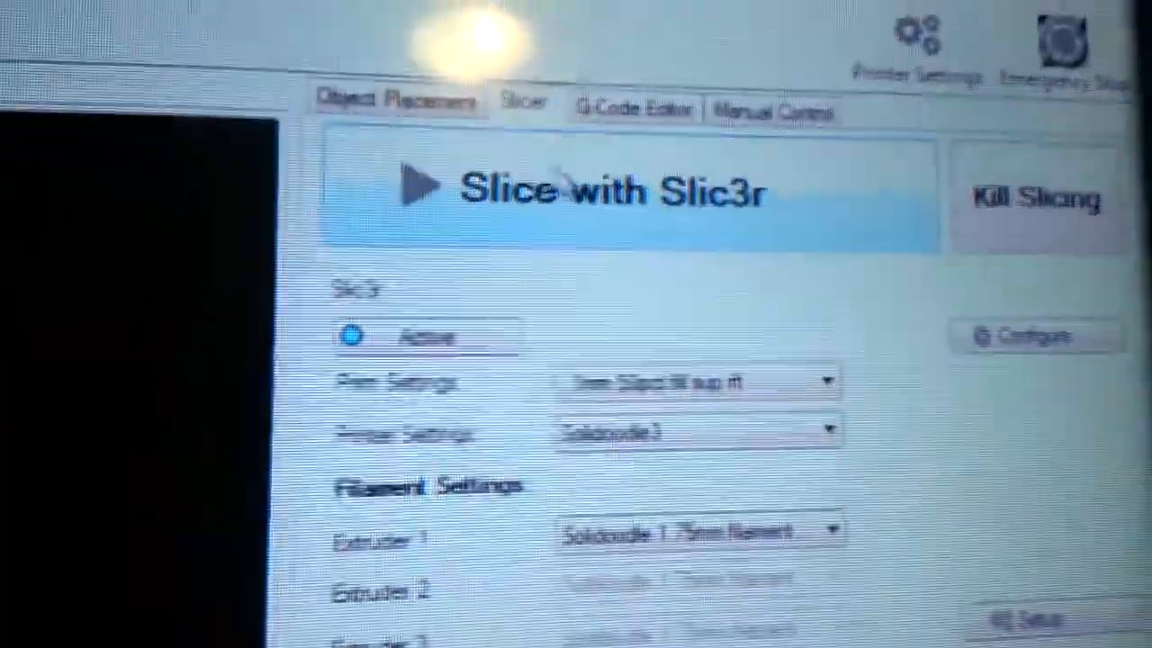